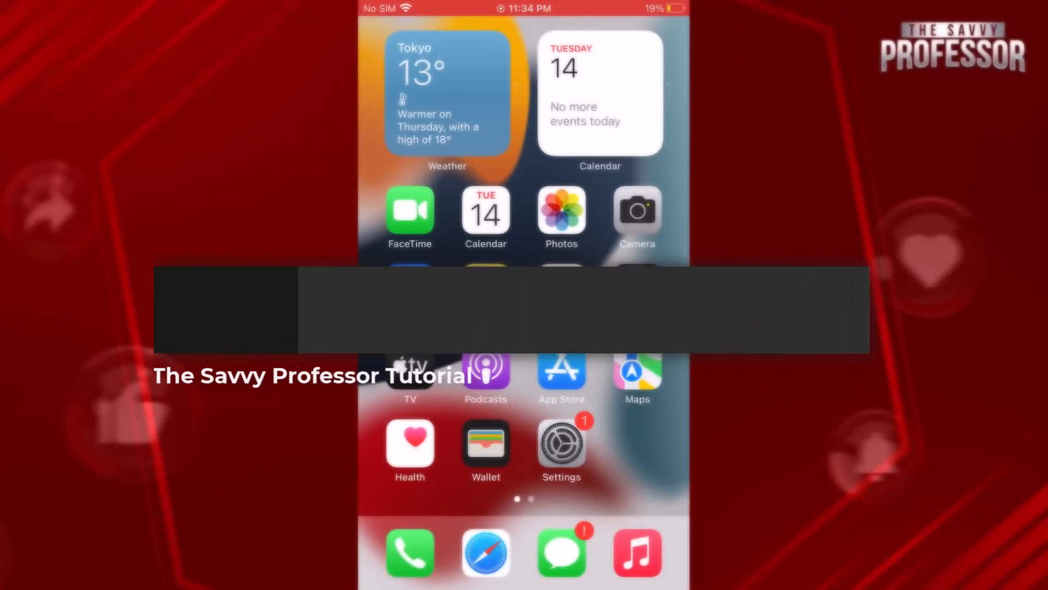
Step: Launch Safari from the dock to view the Simple PDF File from africau.edu
click(486, 552)
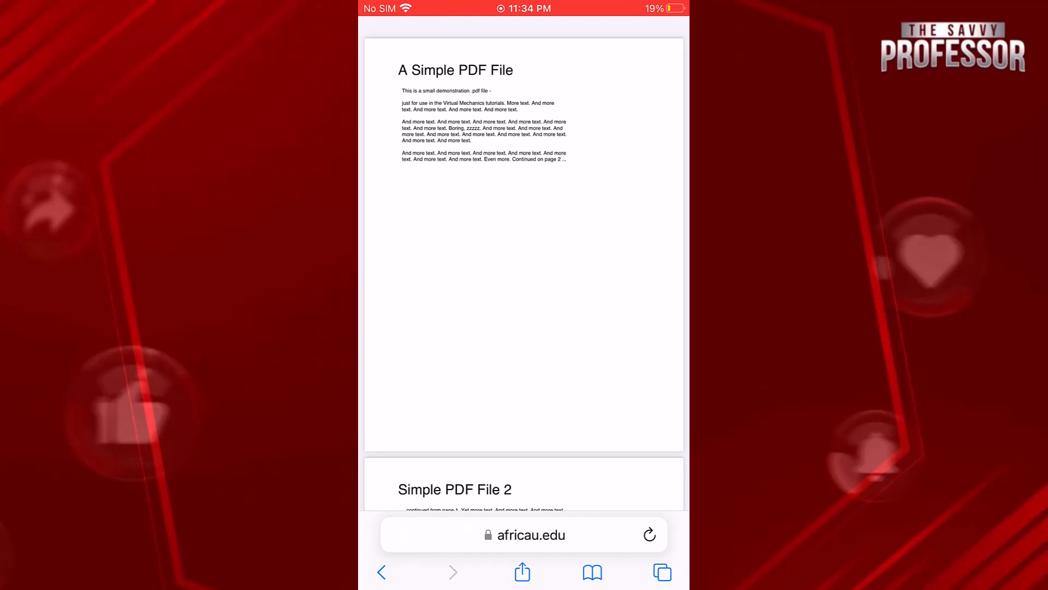
mouse_move(327, 561)
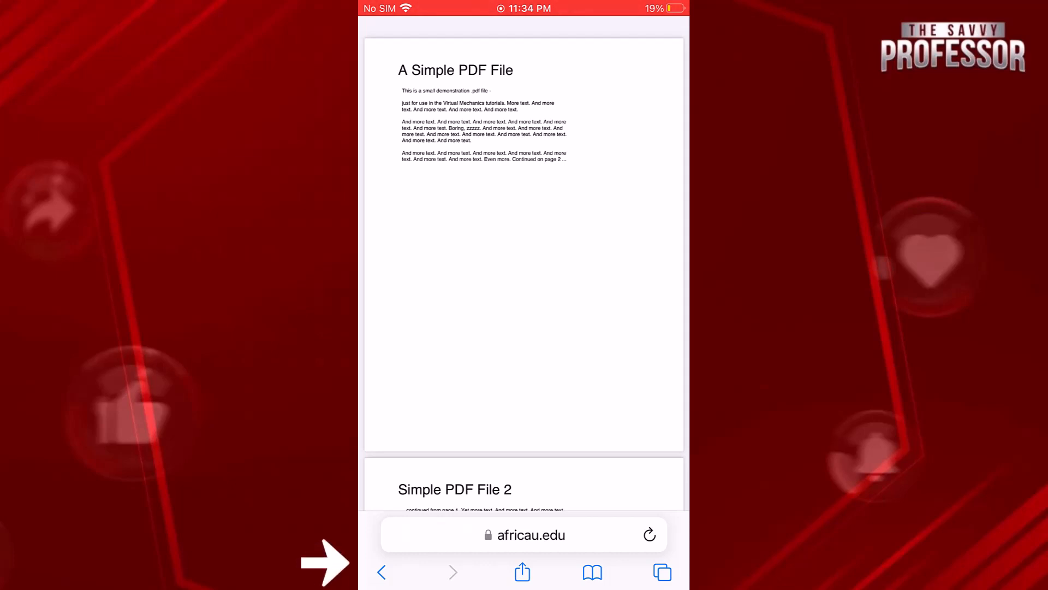
Step: Bring up the share sheet offering the 9 KB PDF from the print options
click(522, 573)
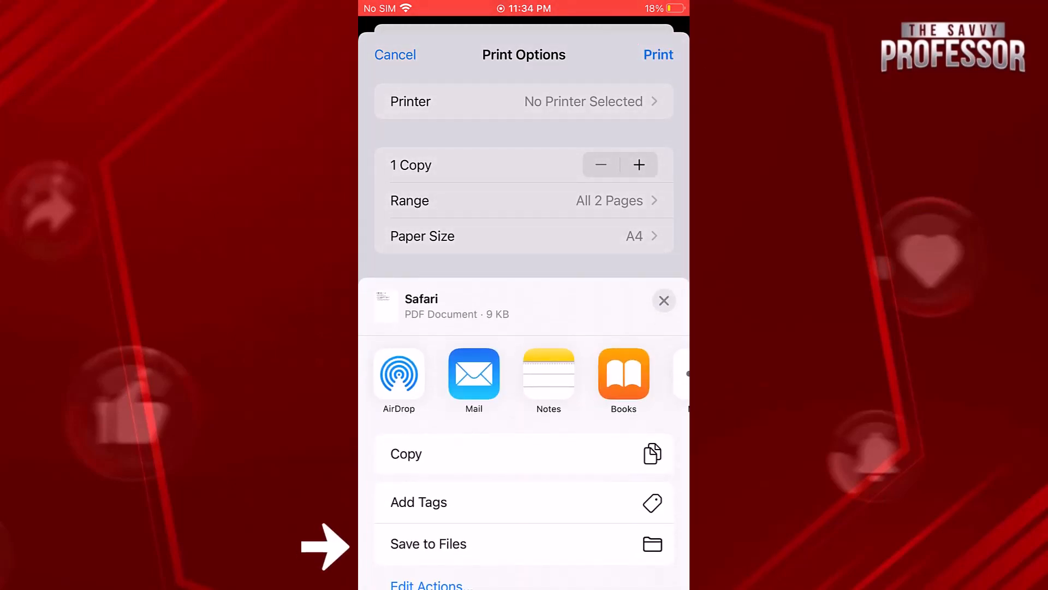
Step: Choose Save to Files, with Downloads on On My iPhone as the destination
click(428, 544)
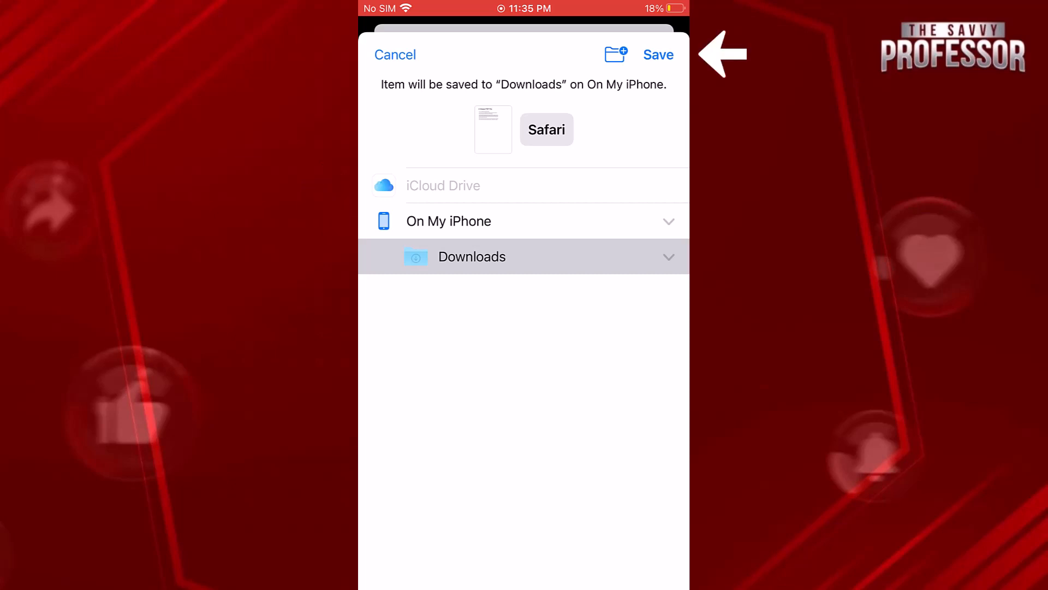
Step: Create folder 'The Savvy' inside Downloads and save the Safari PDF into it
click(613, 54)
text(The Savvy)
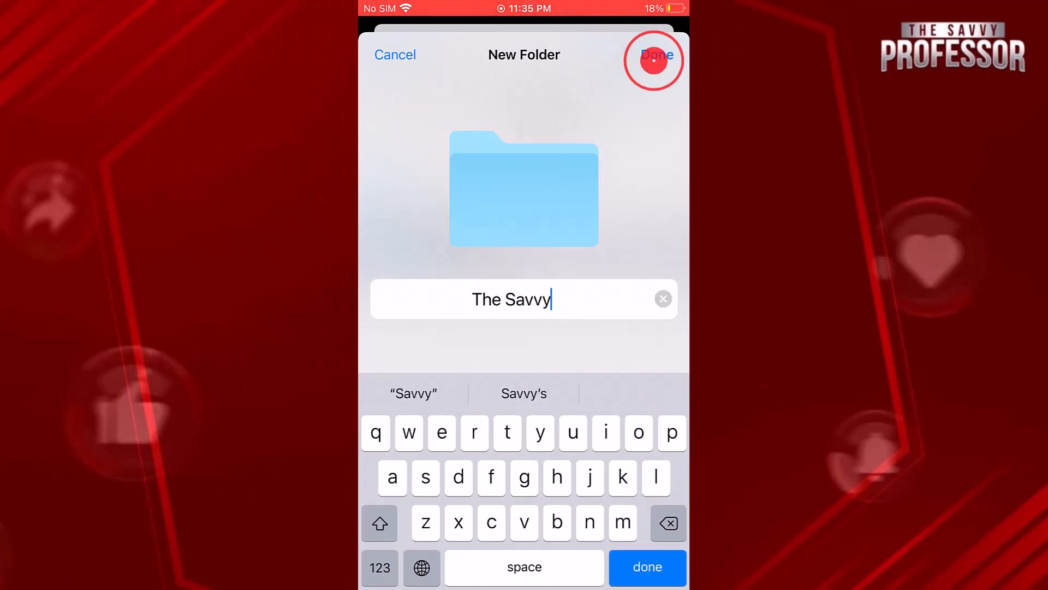
click(658, 54)
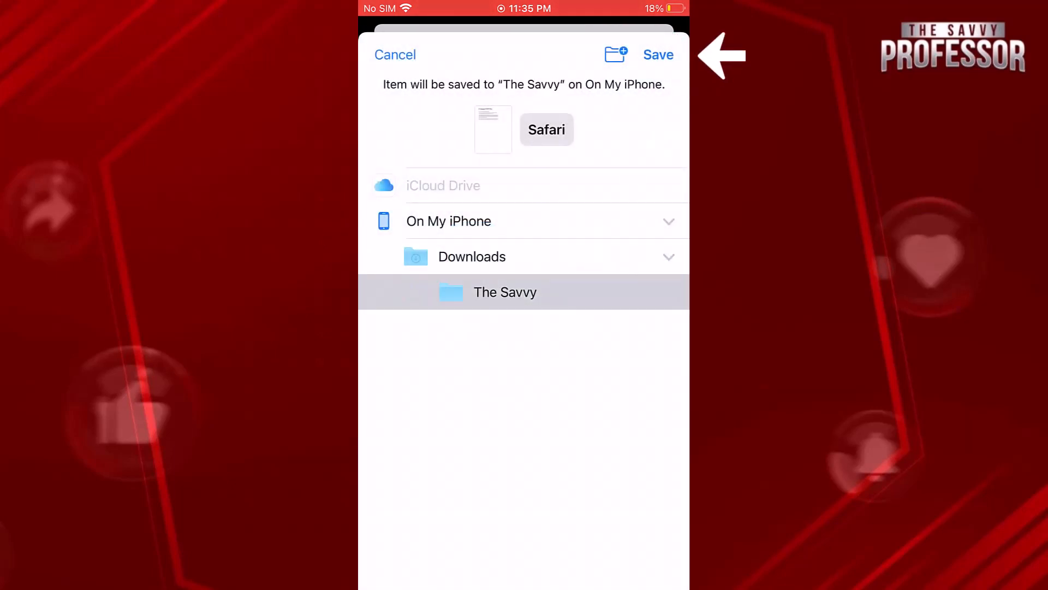
click(657, 54)
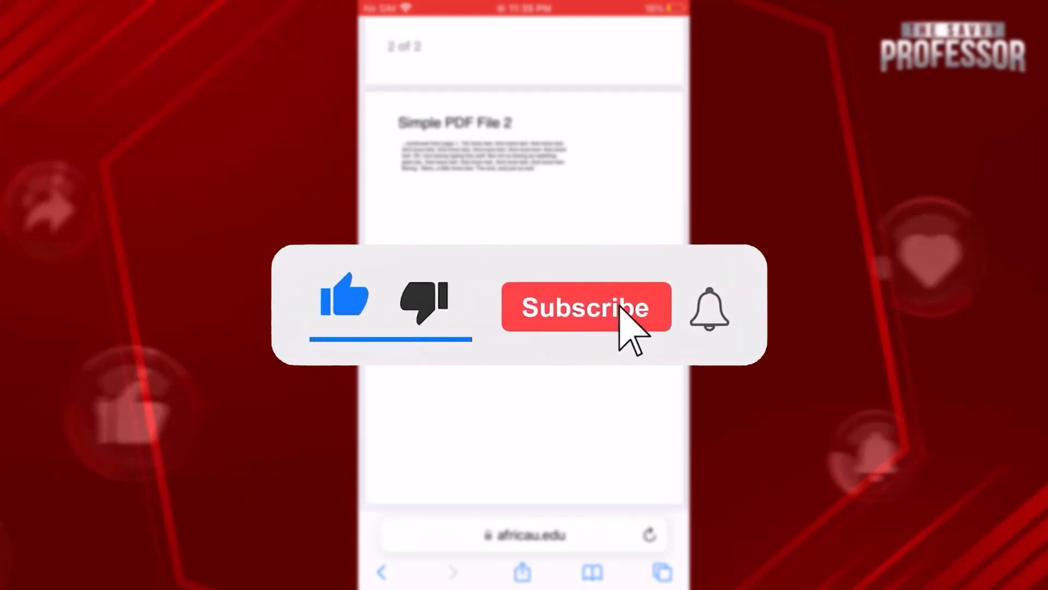
click(585, 307)
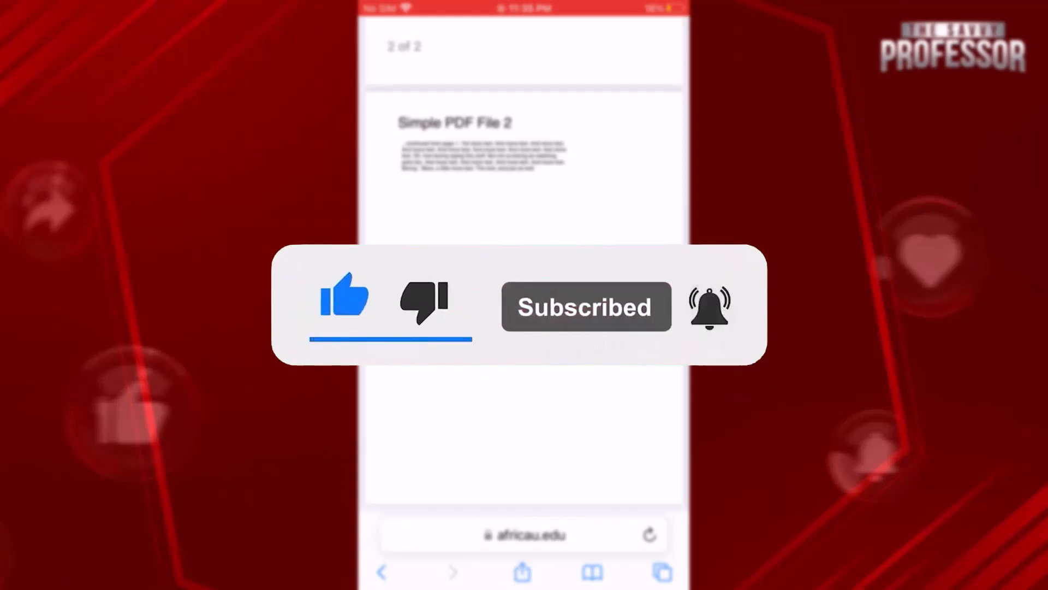